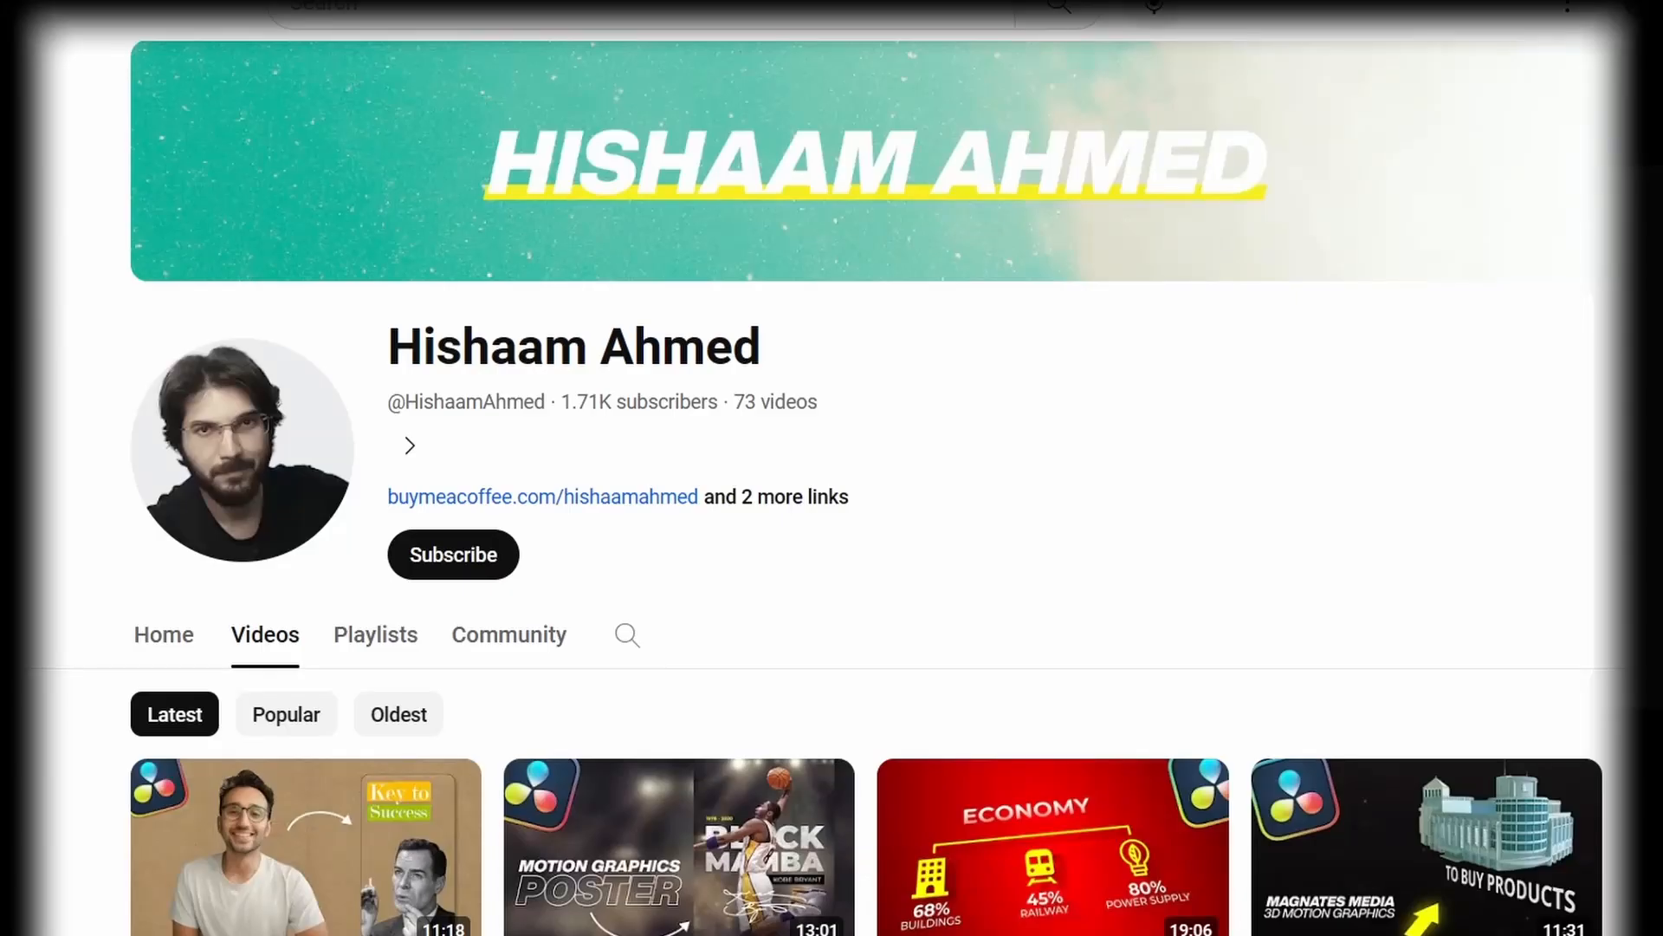
pyautogui.scroll(-3)
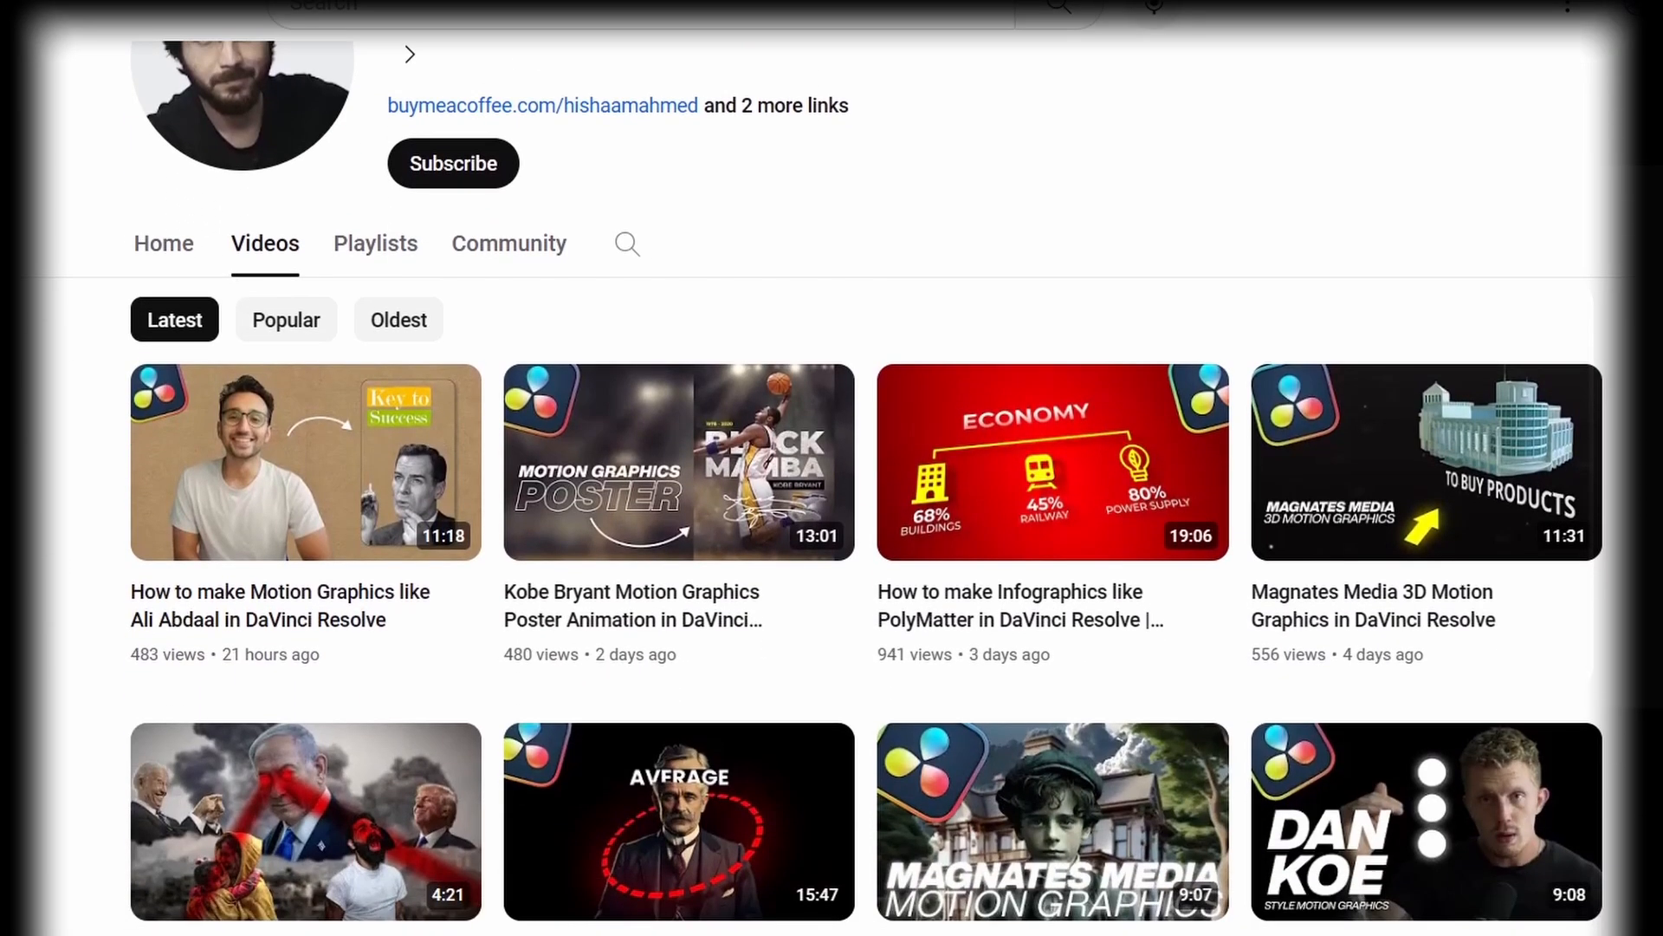
pyautogui.scroll(-3)
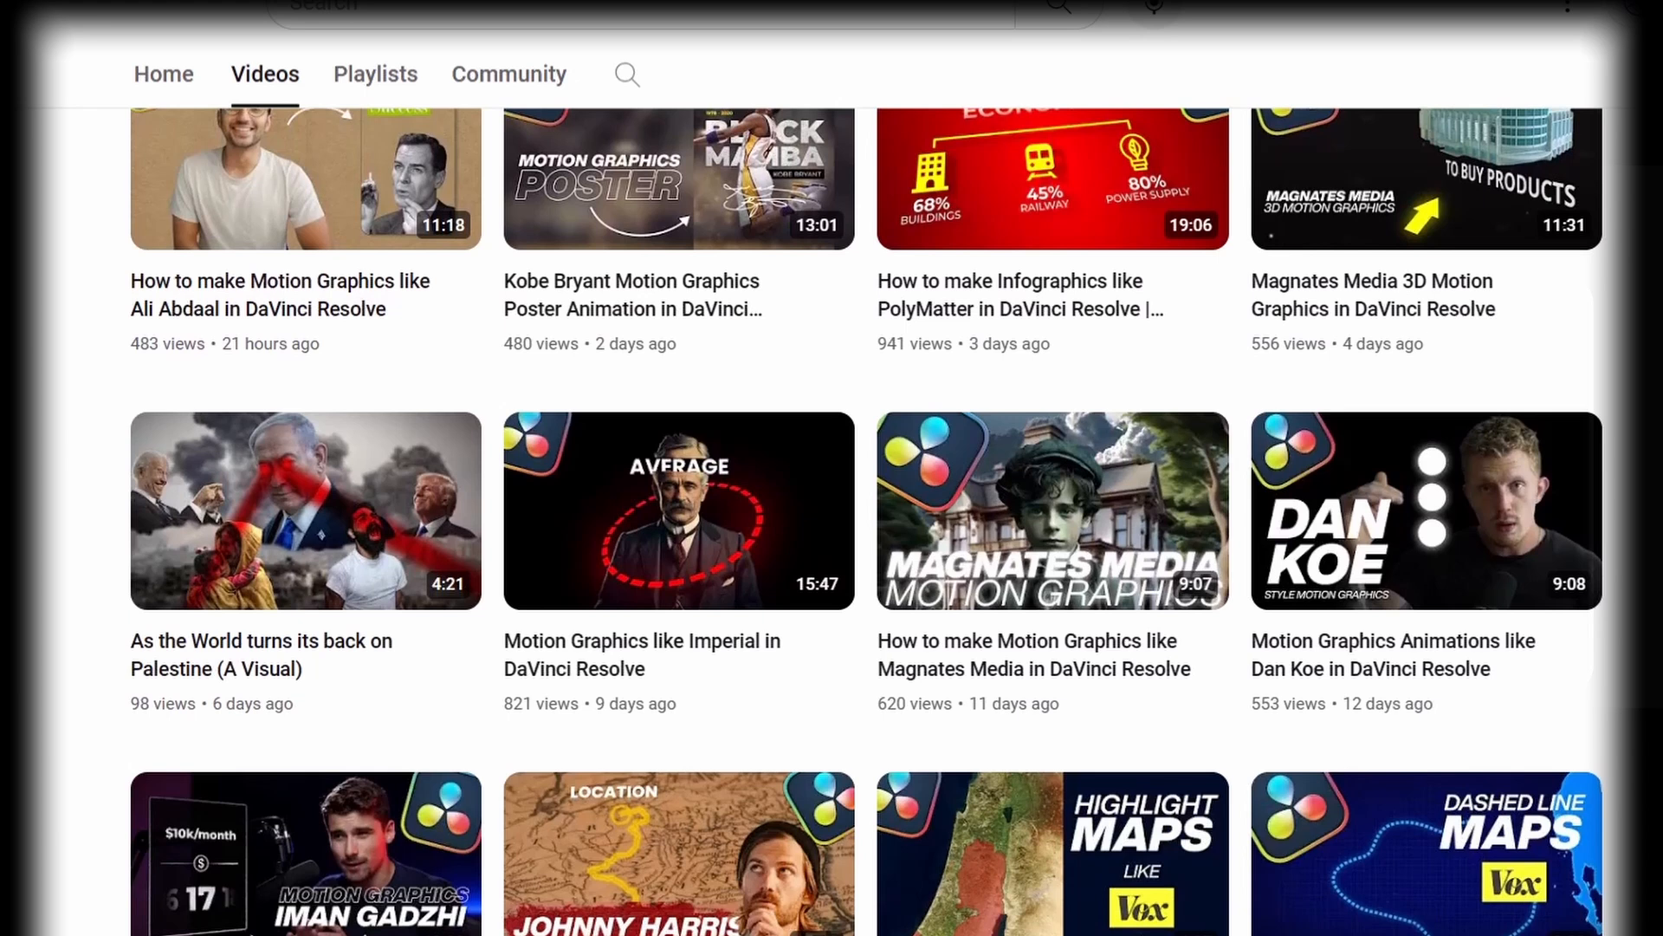
pyautogui.scroll(-3)
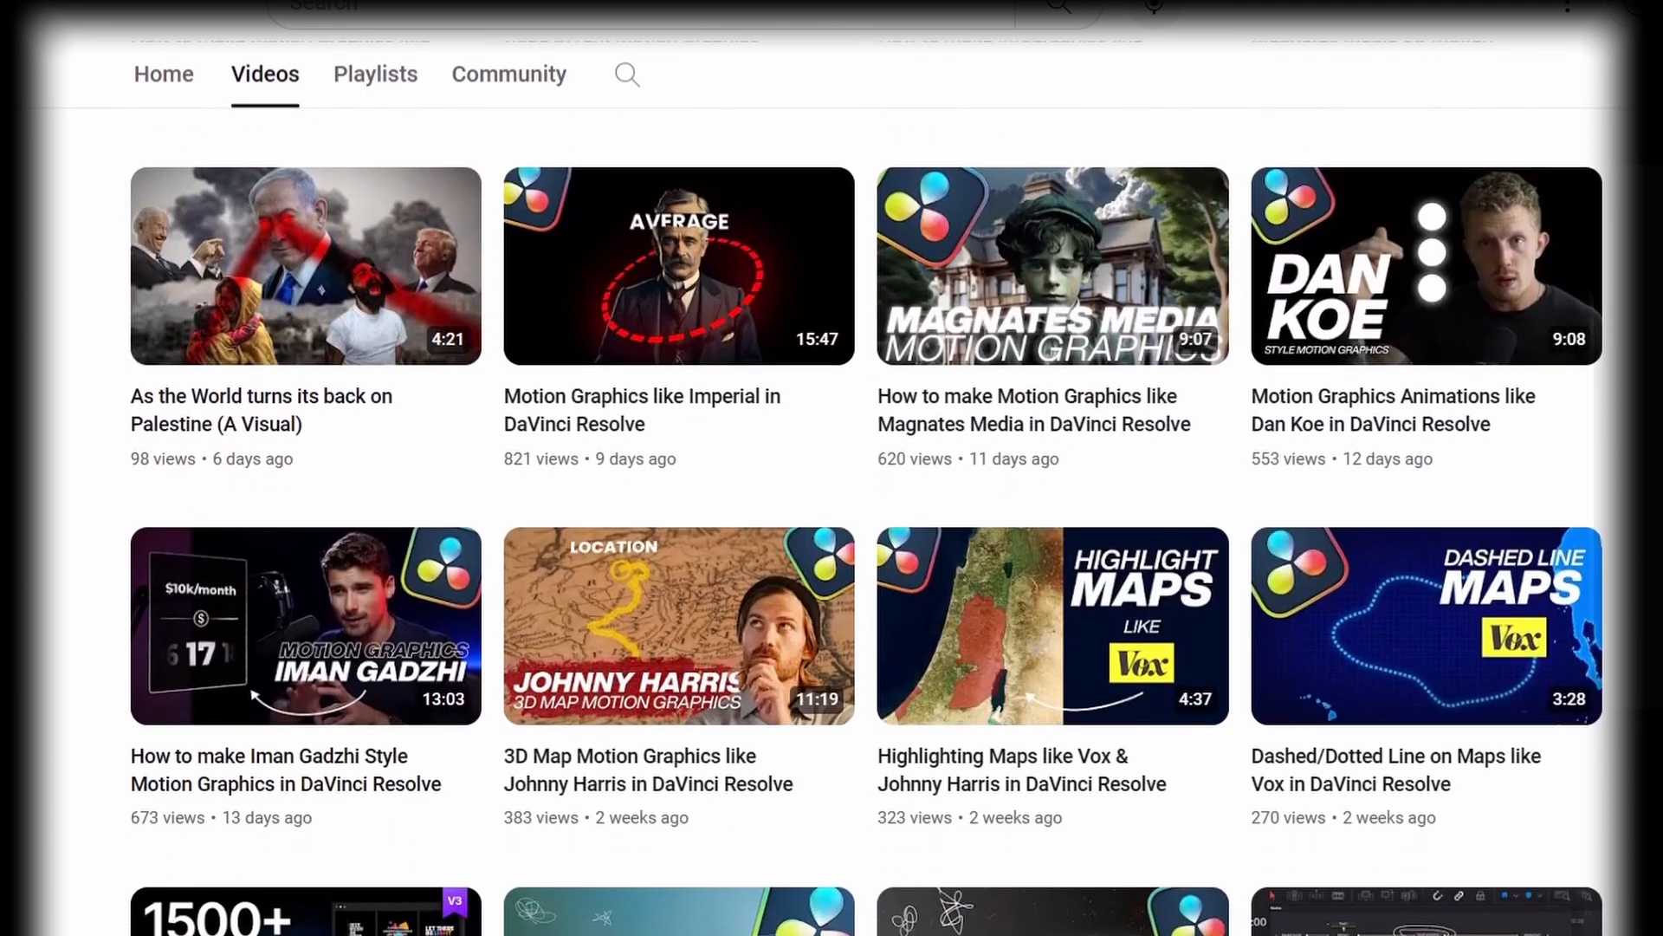
pyautogui.scroll(-3)
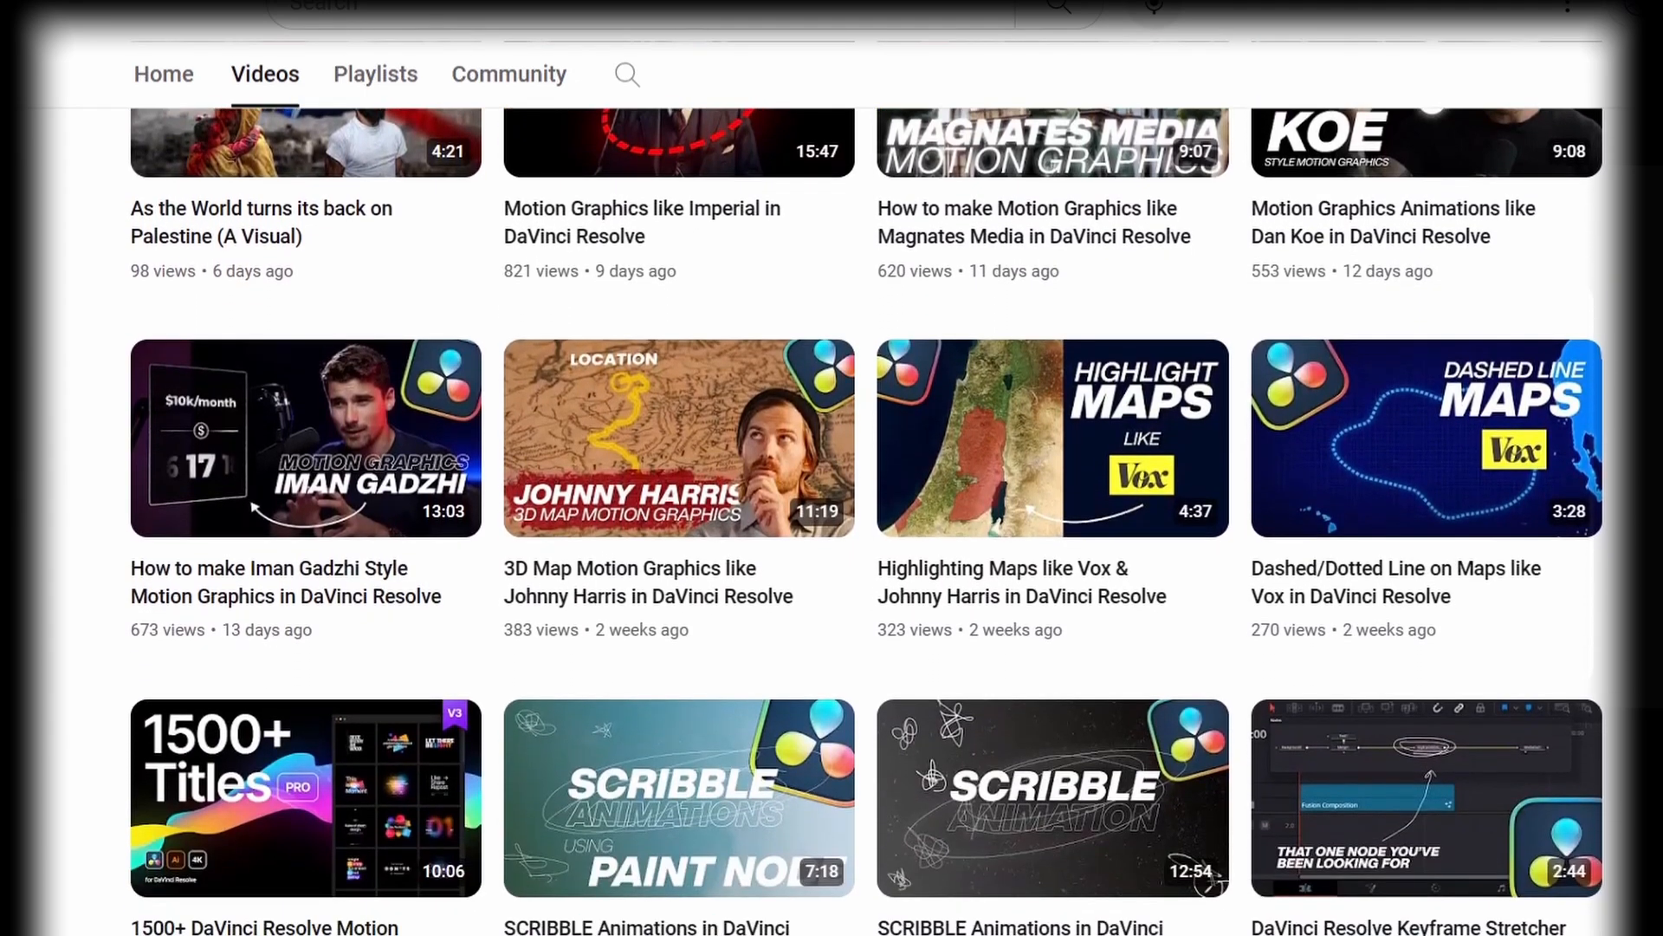
pyautogui.scroll(-3)
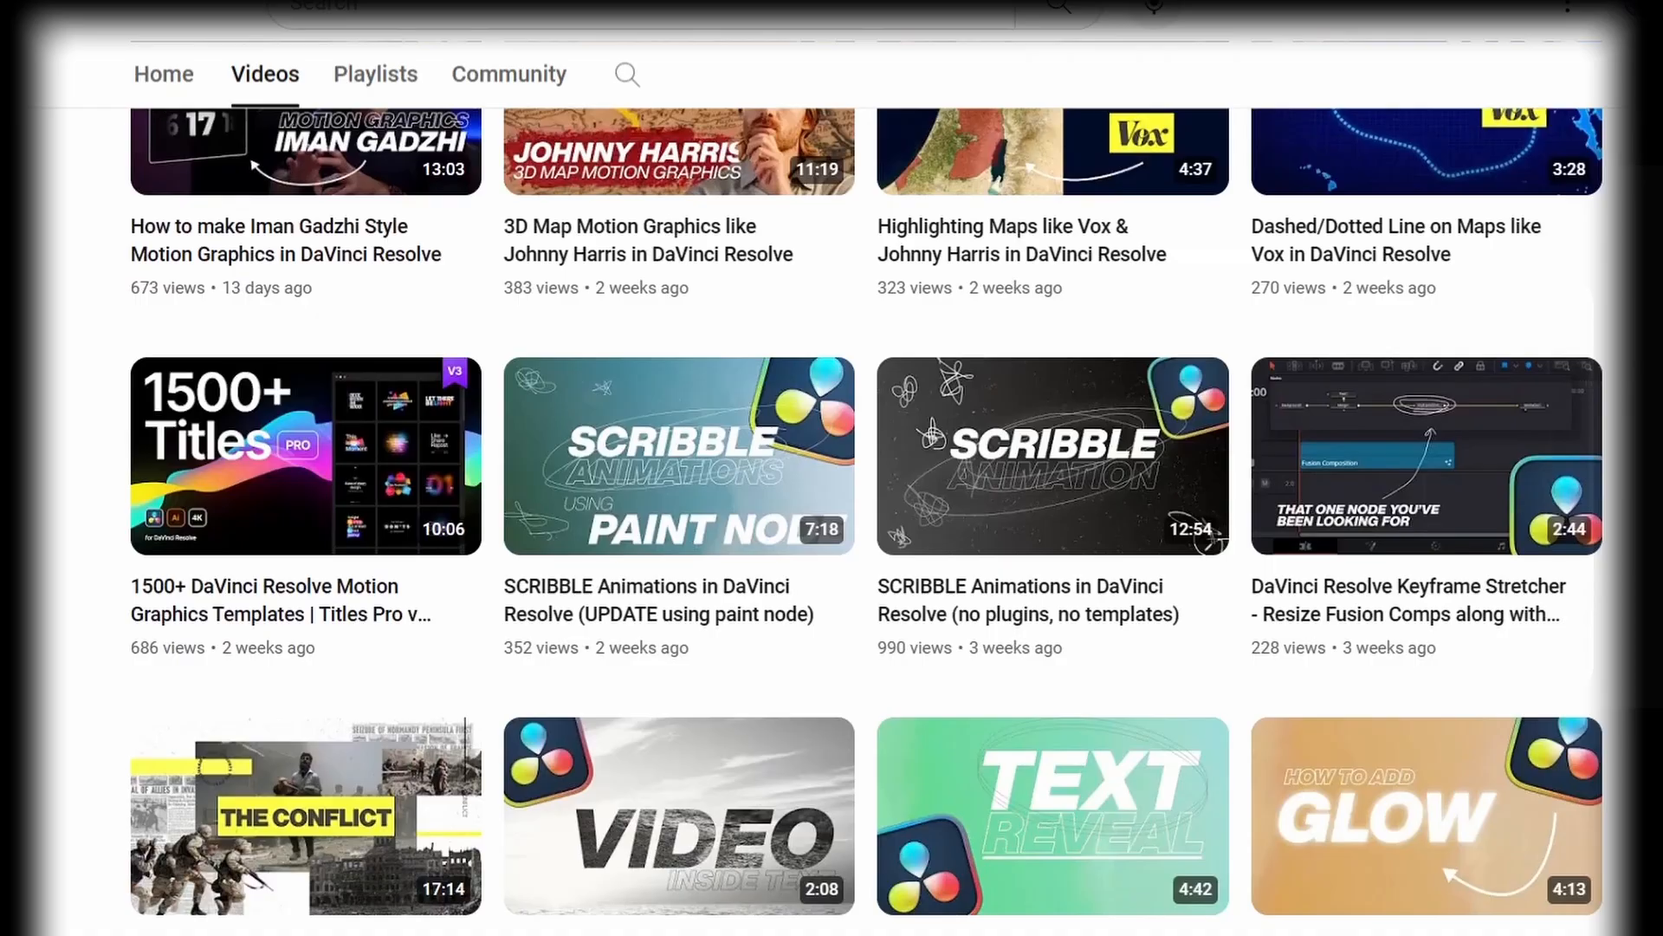